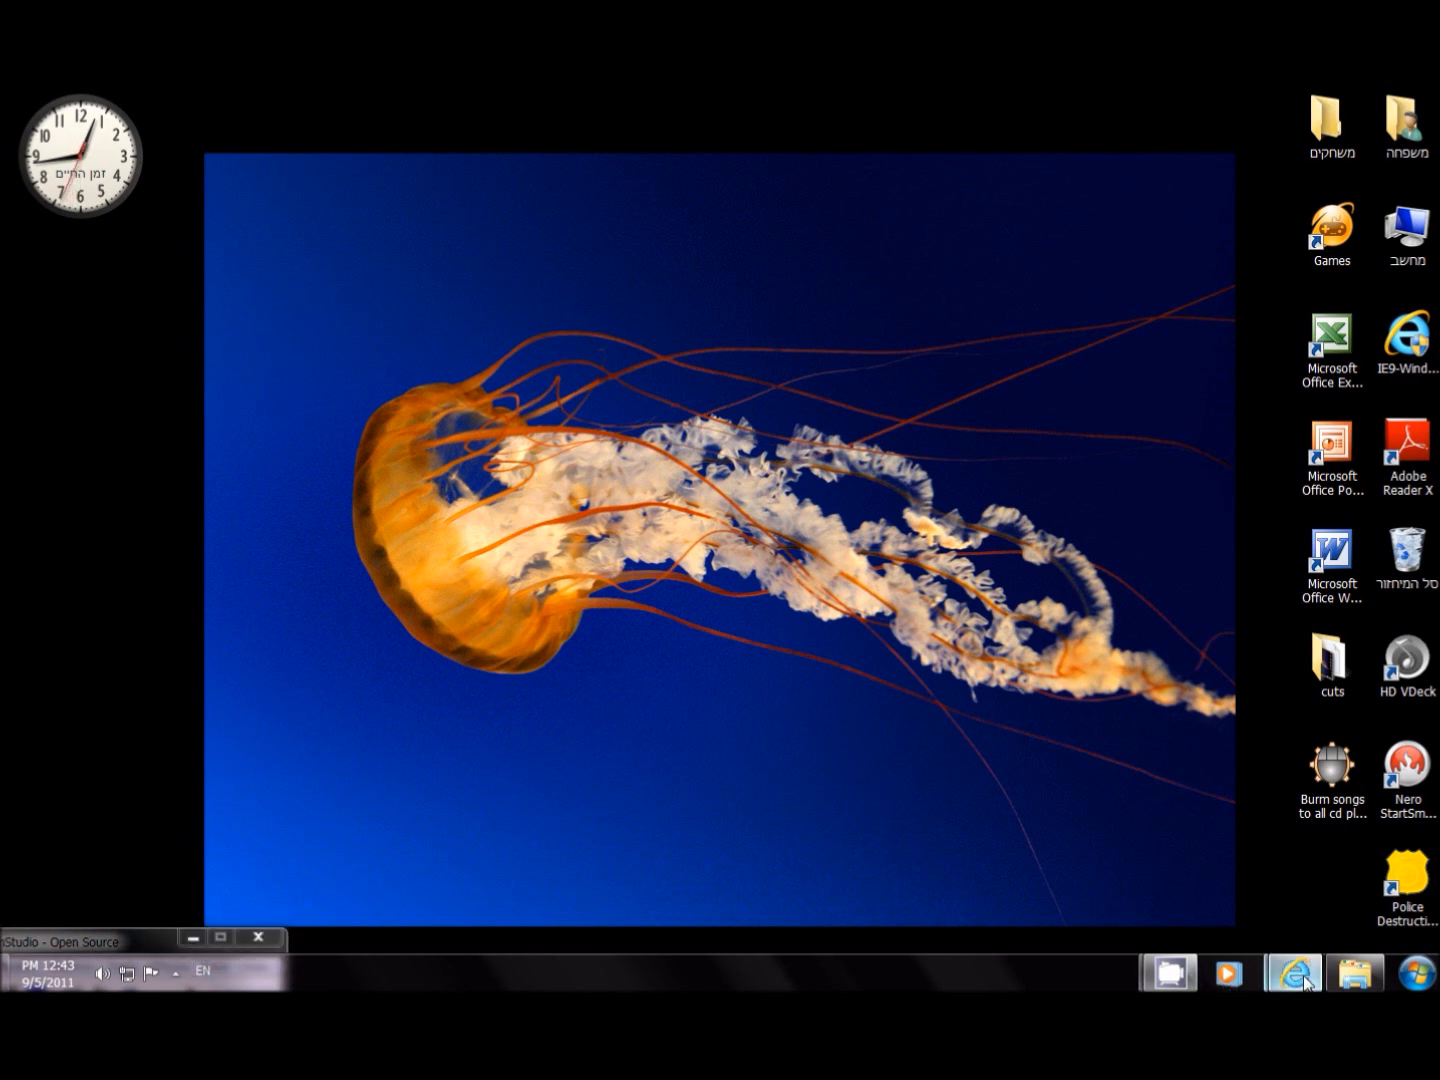
# Step: Search MacrosLand in Internet Explorer for 'bu' to find the burn-songs macro
pyautogui.click(1293, 972)
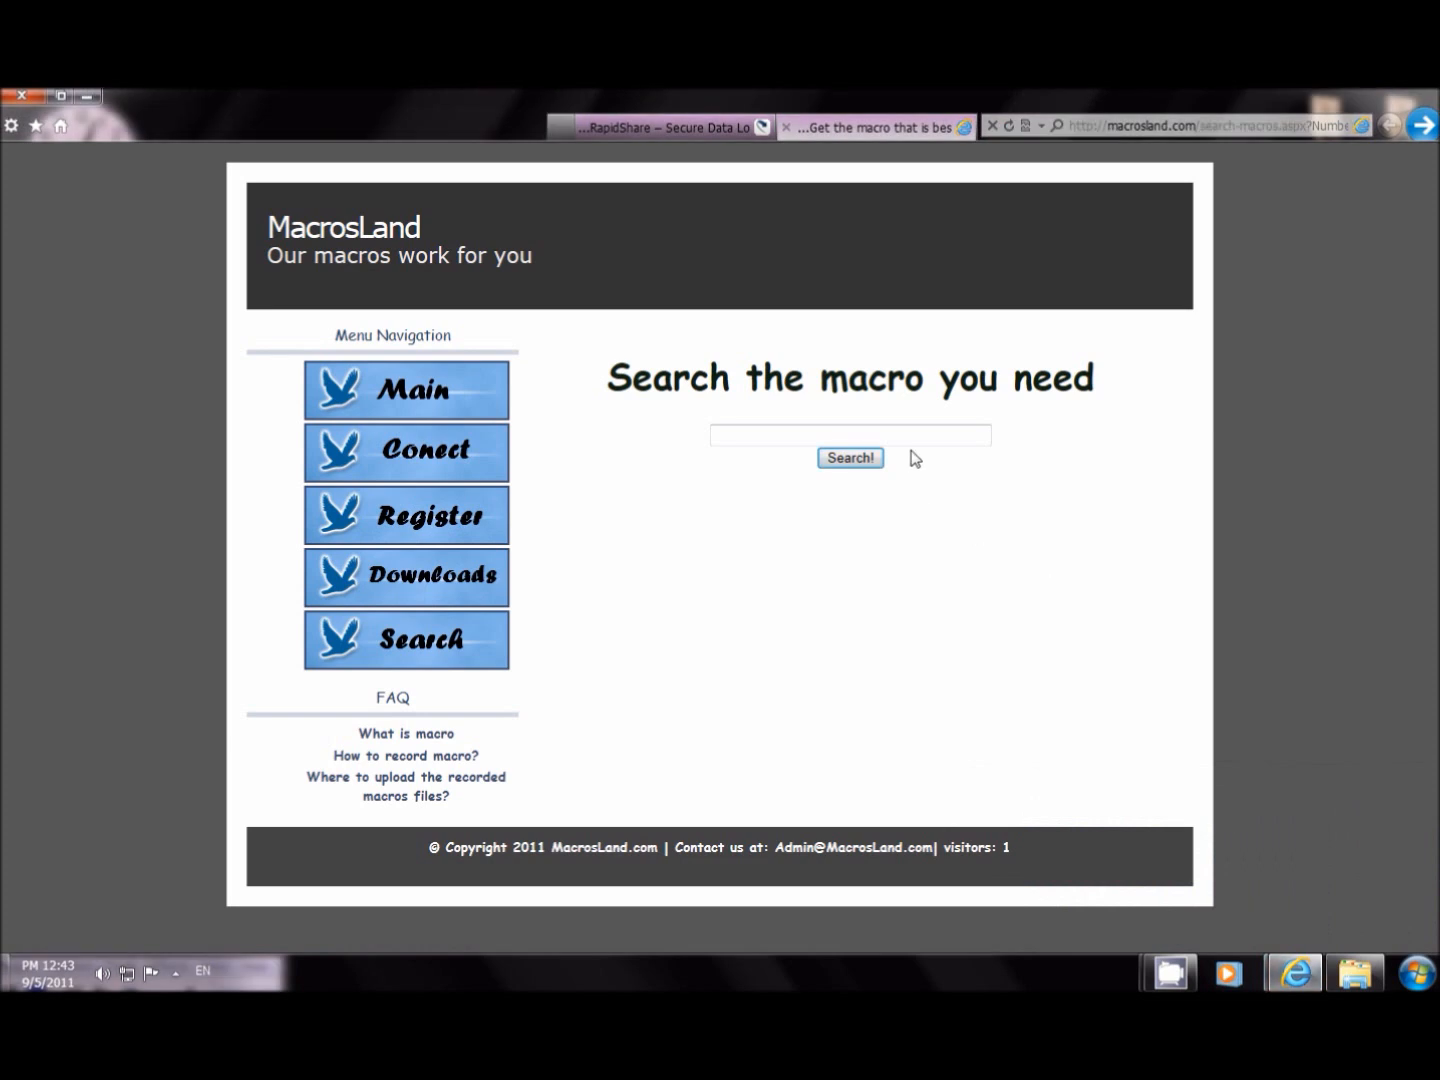
pyautogui.write('bu')
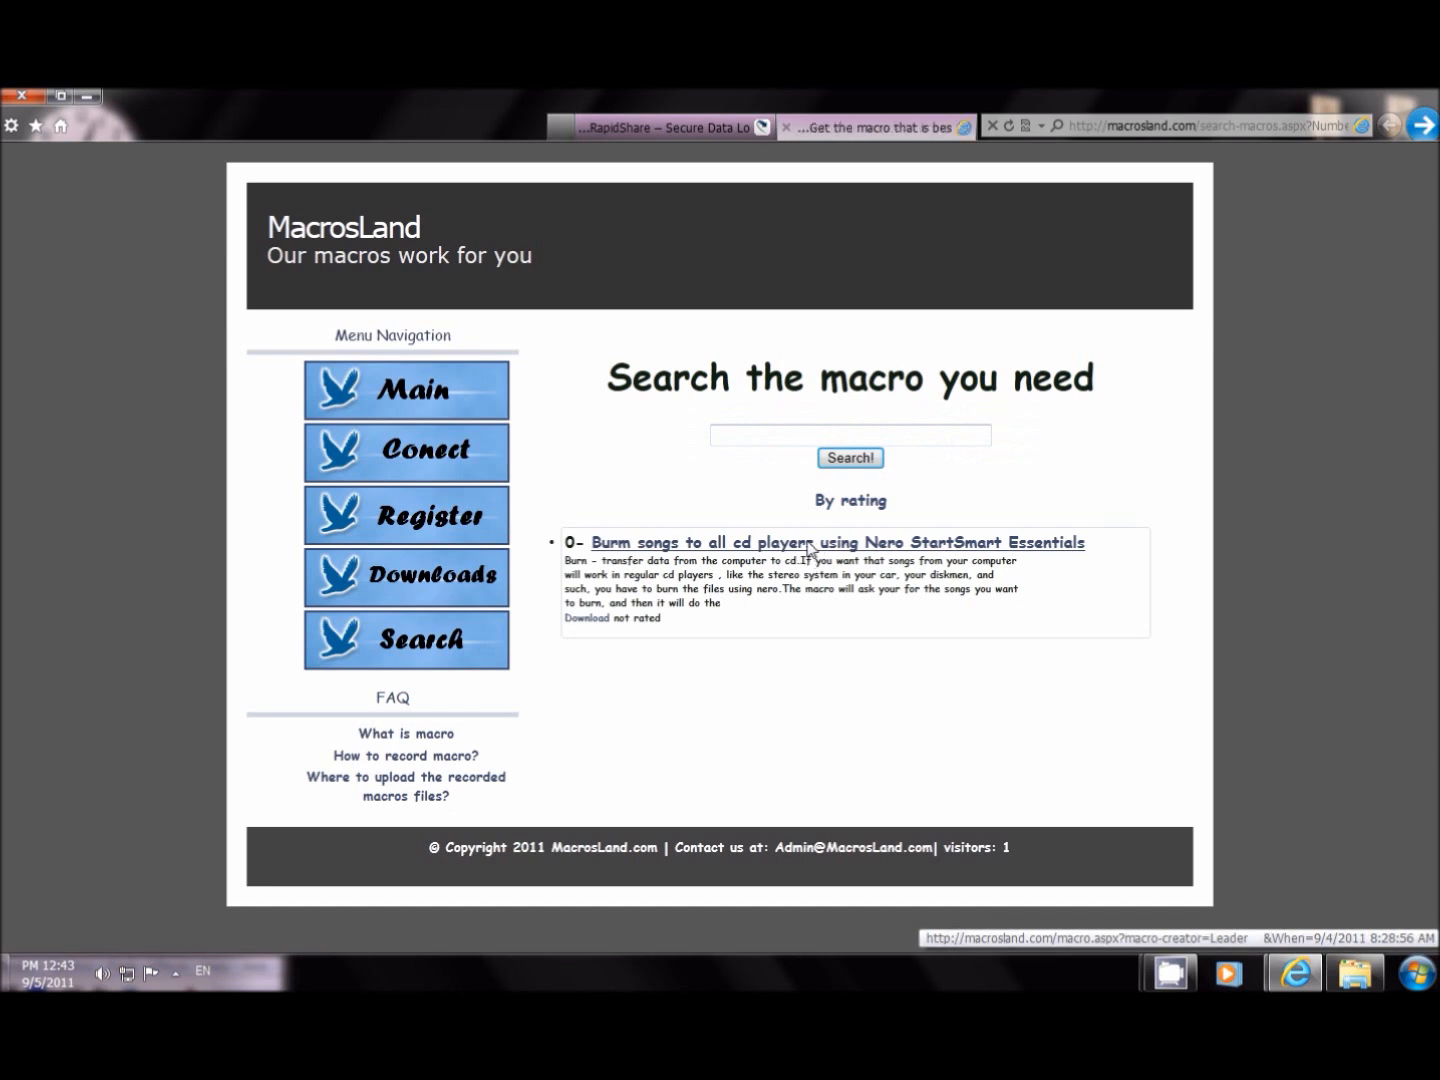
# Step: Open the burn-songs macro result and open its 'Download macro' link in a new tab
pyautogui.click(837, 542)
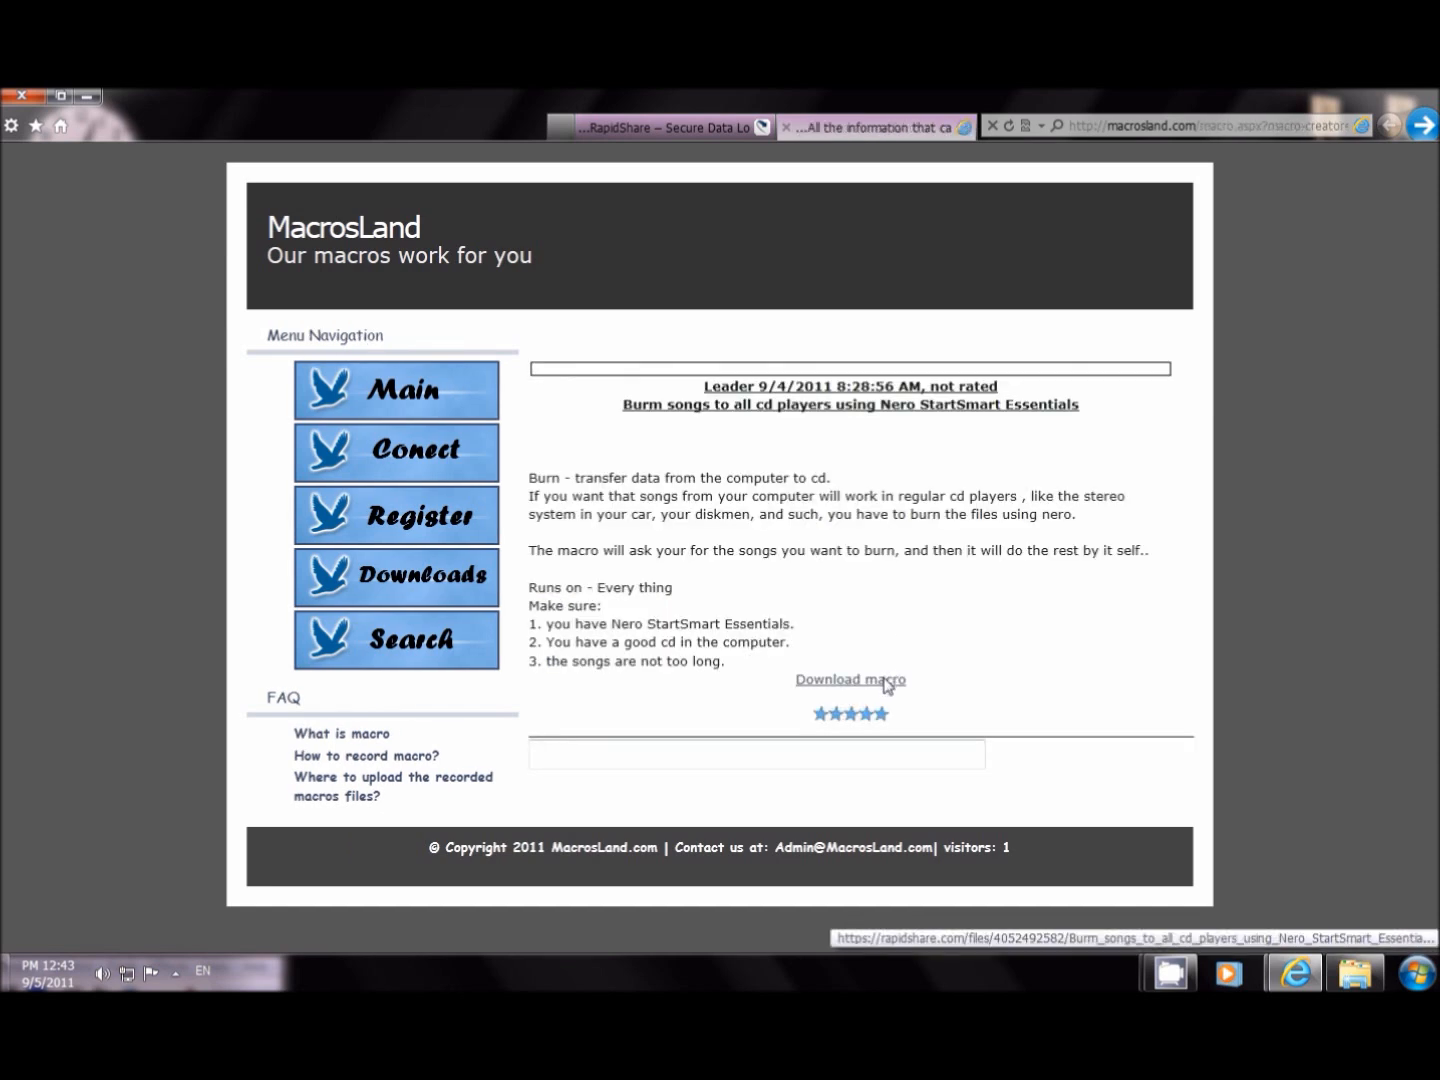
pyautogui.rightClick(849, 679)
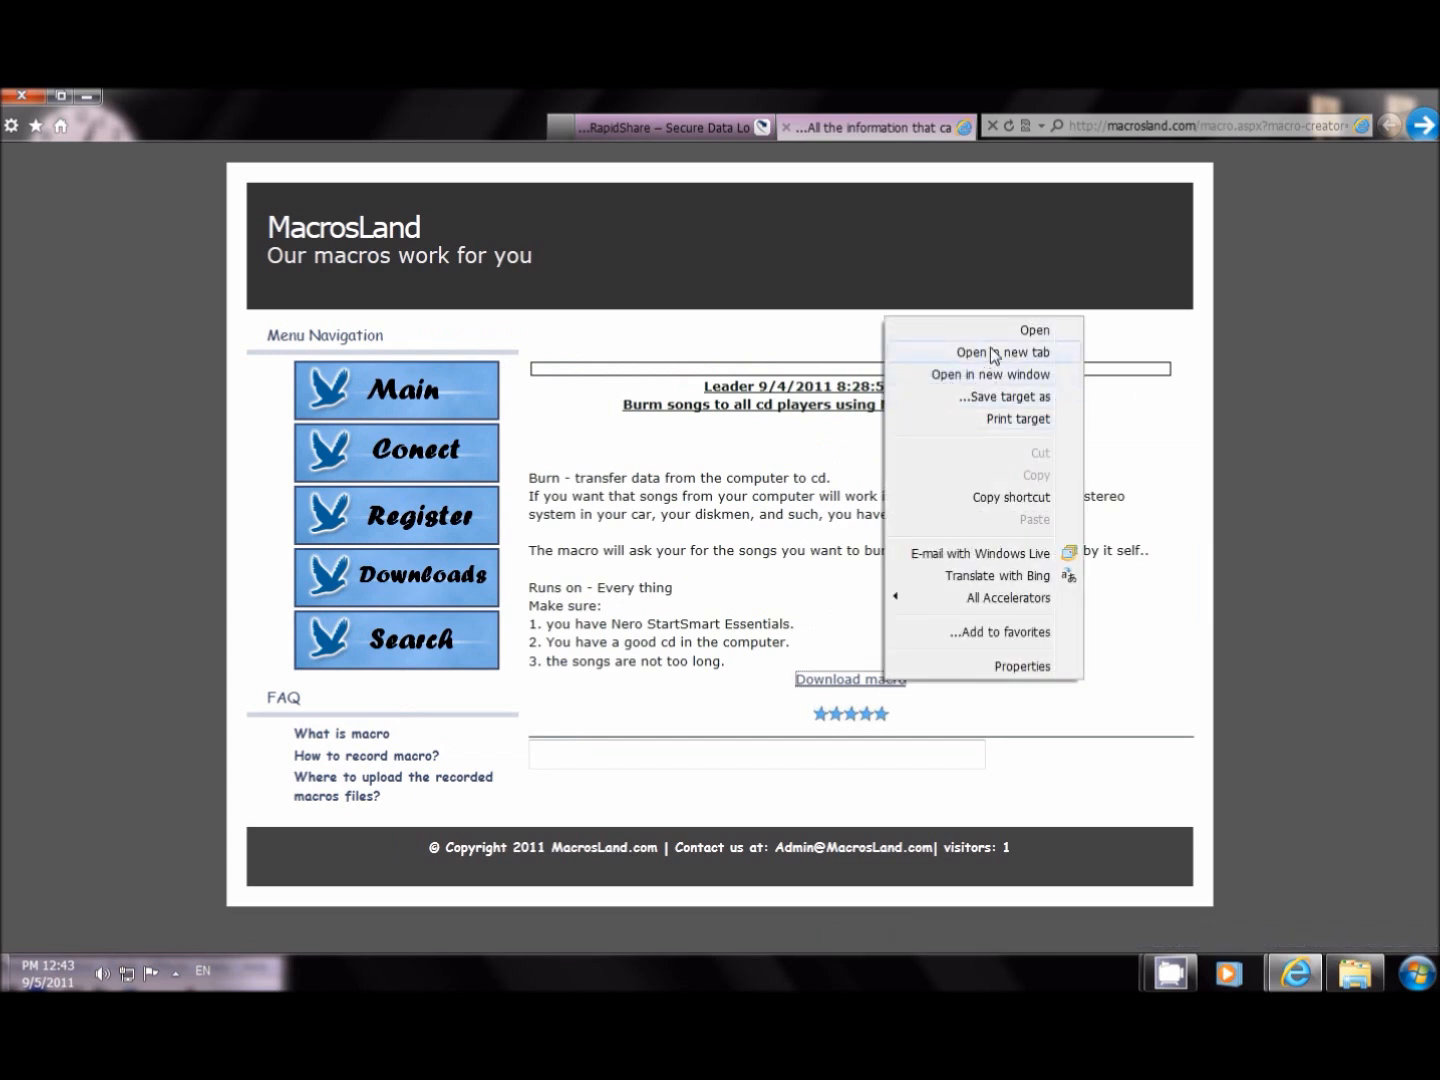
pyautogui.click(1003, 351)
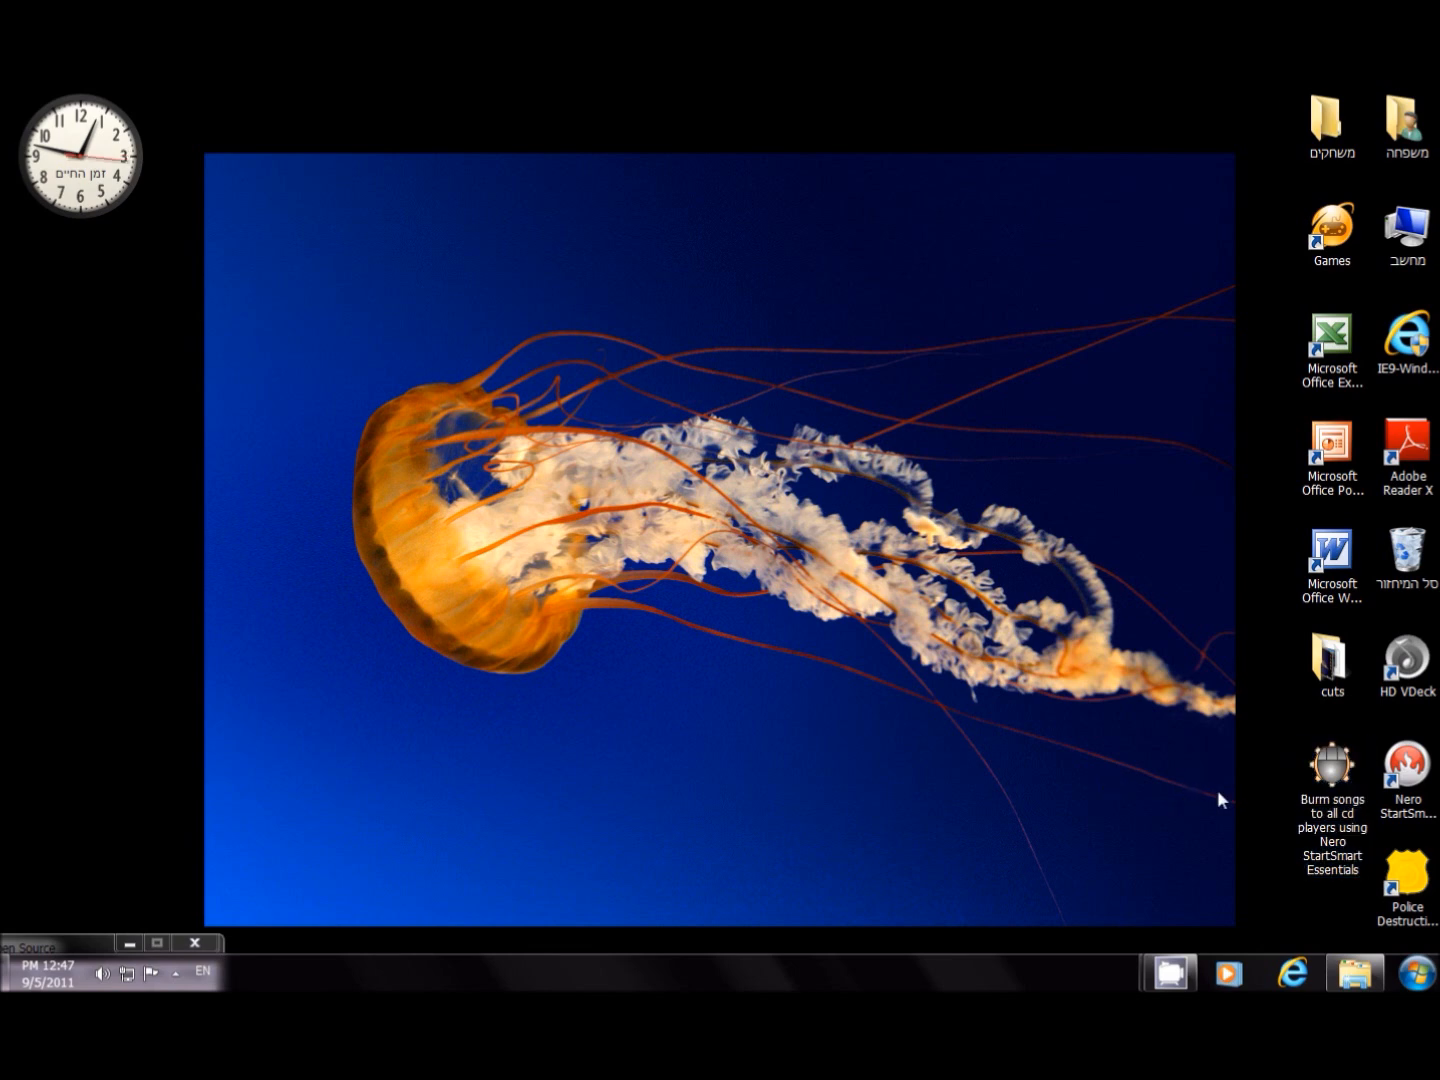
# Step: Run the 'Burn songs to all cd players' macro from its desktop icon
pyautogui.click(1331, 780)
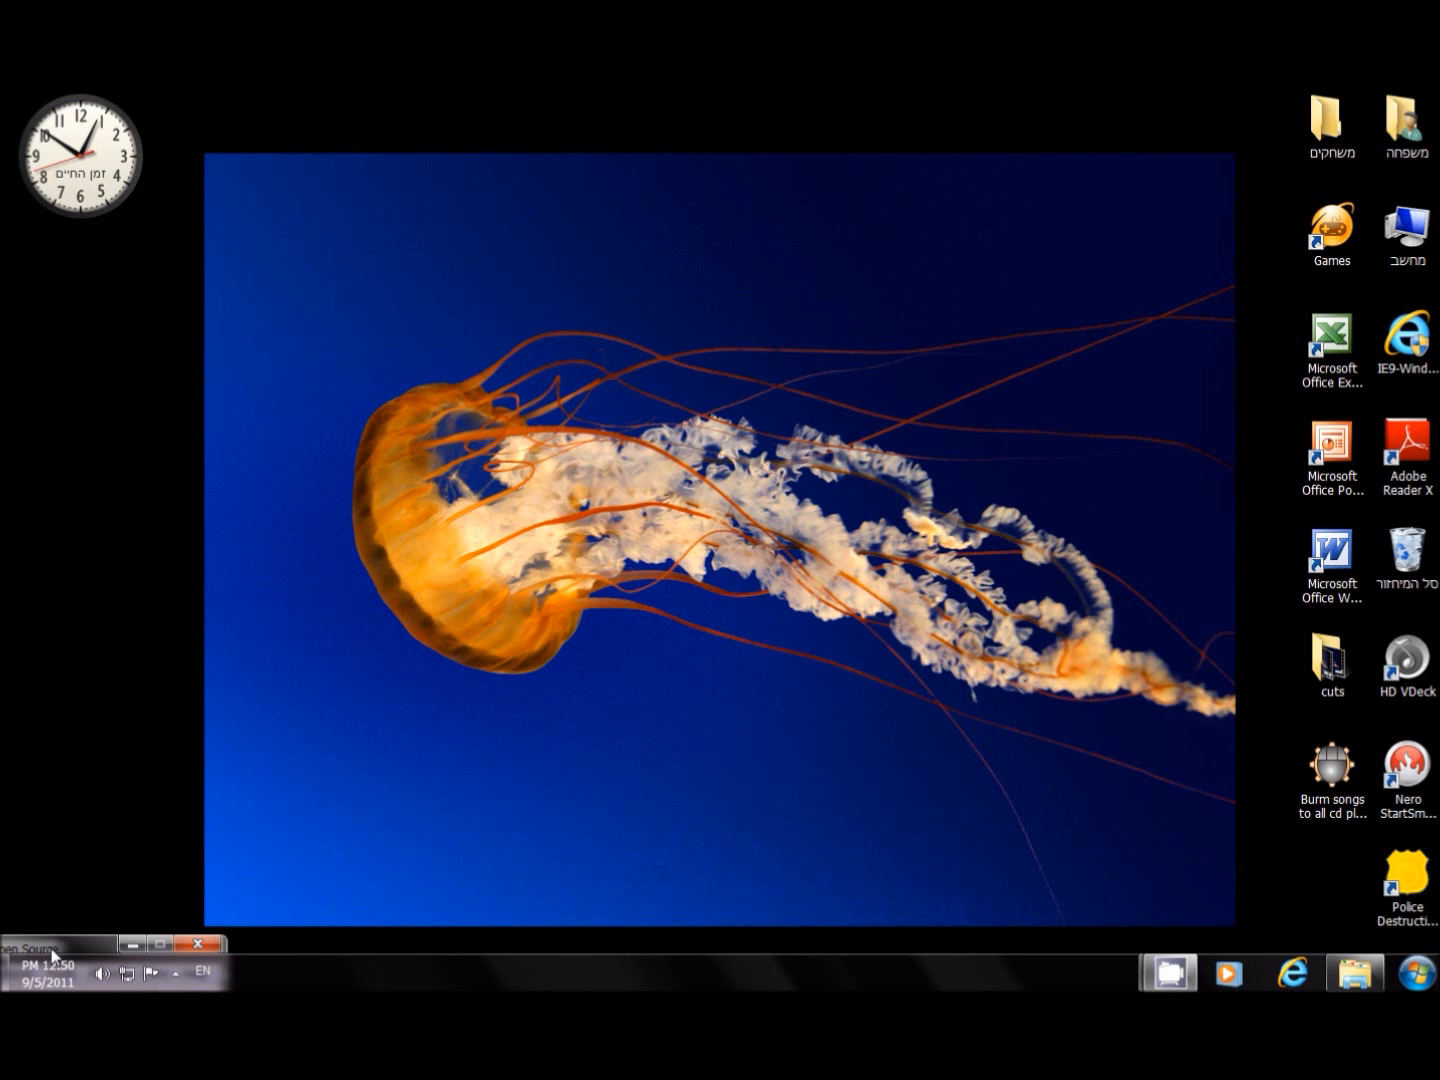
pyautogui.click(1331, 778)
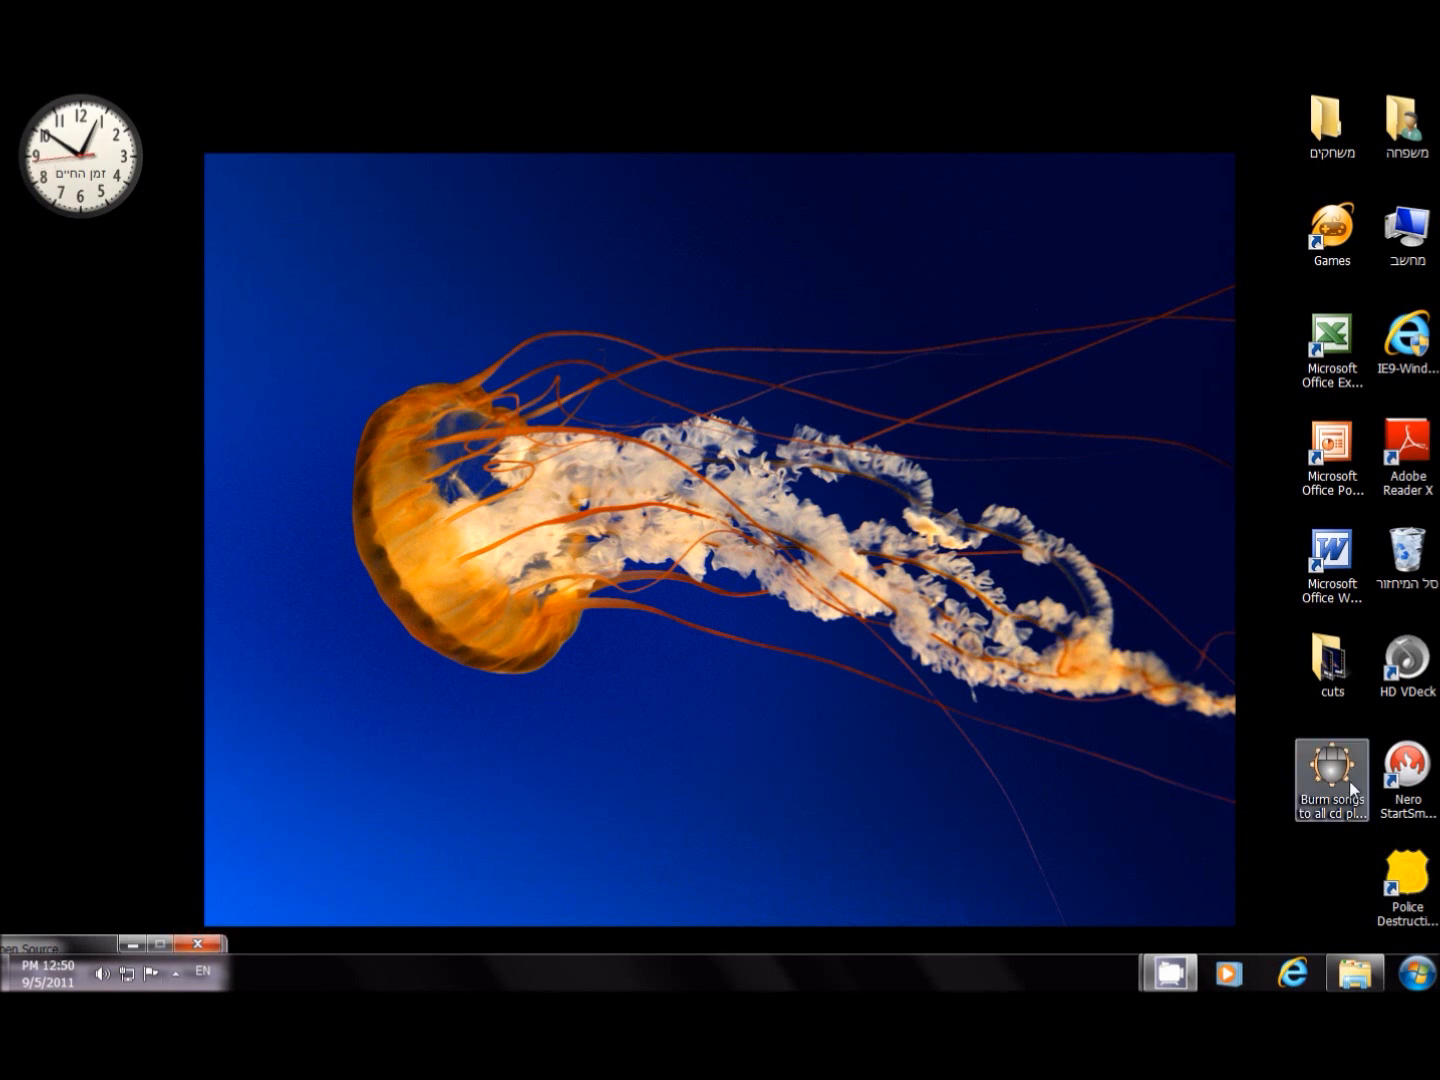
pyautogui.doubleClick(1331, 778)
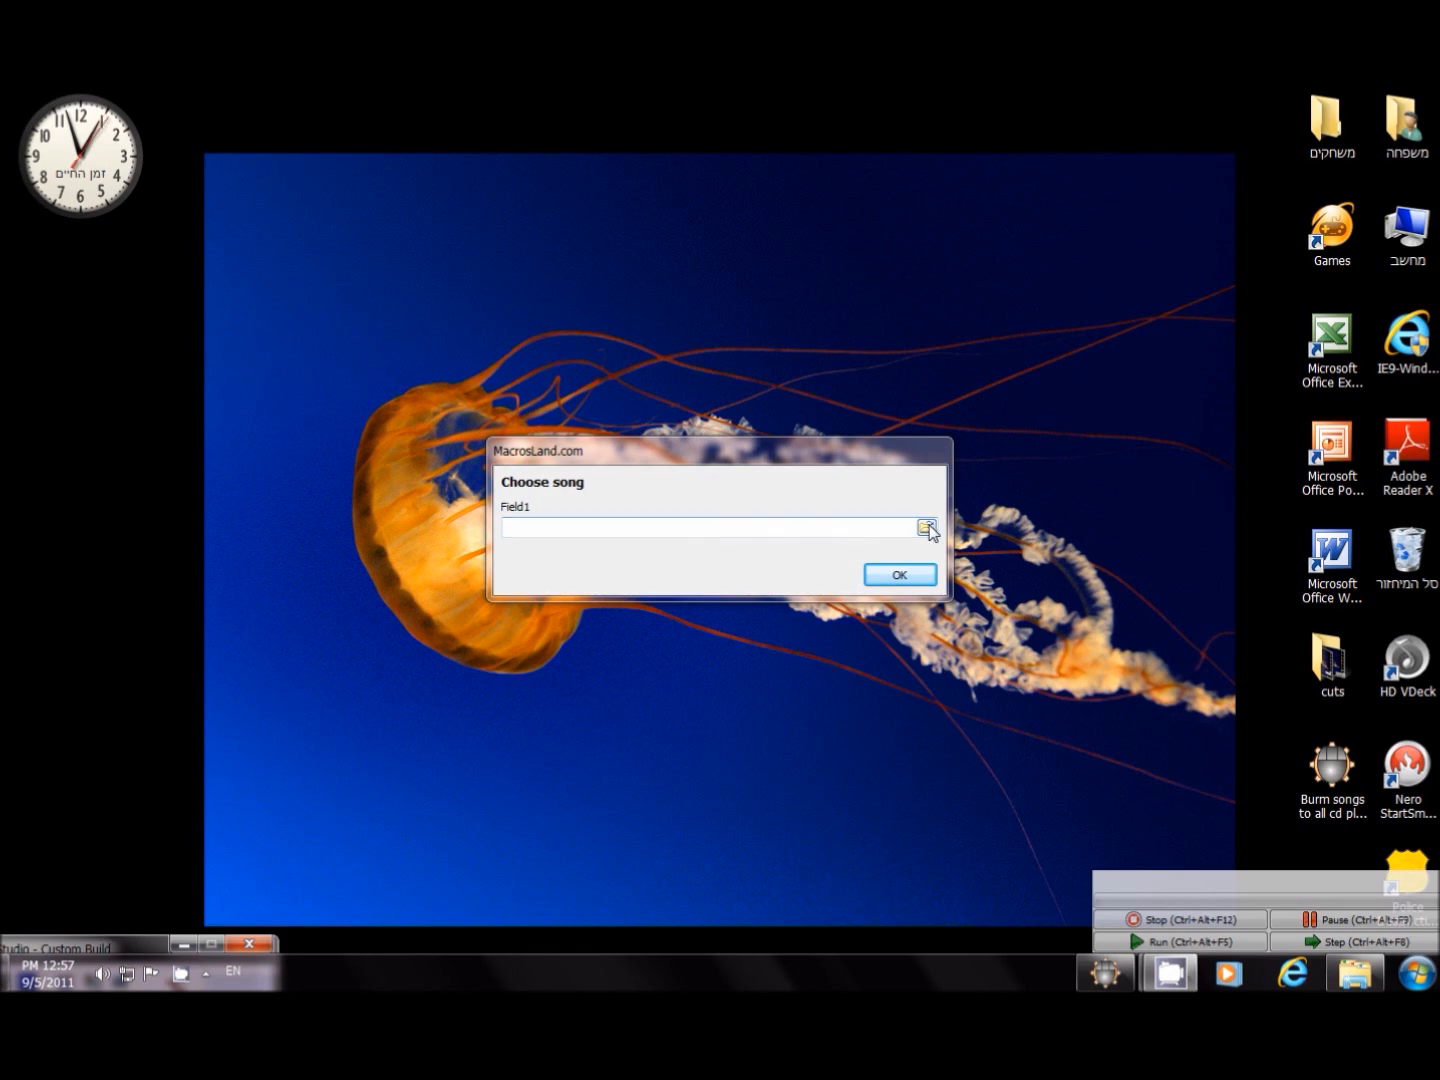
# Step: Give the macro 'C:\Users\Public\Music\Sample Music\Sleep Away.mp3' as the song to burn
pyautogui.click(927, 527)
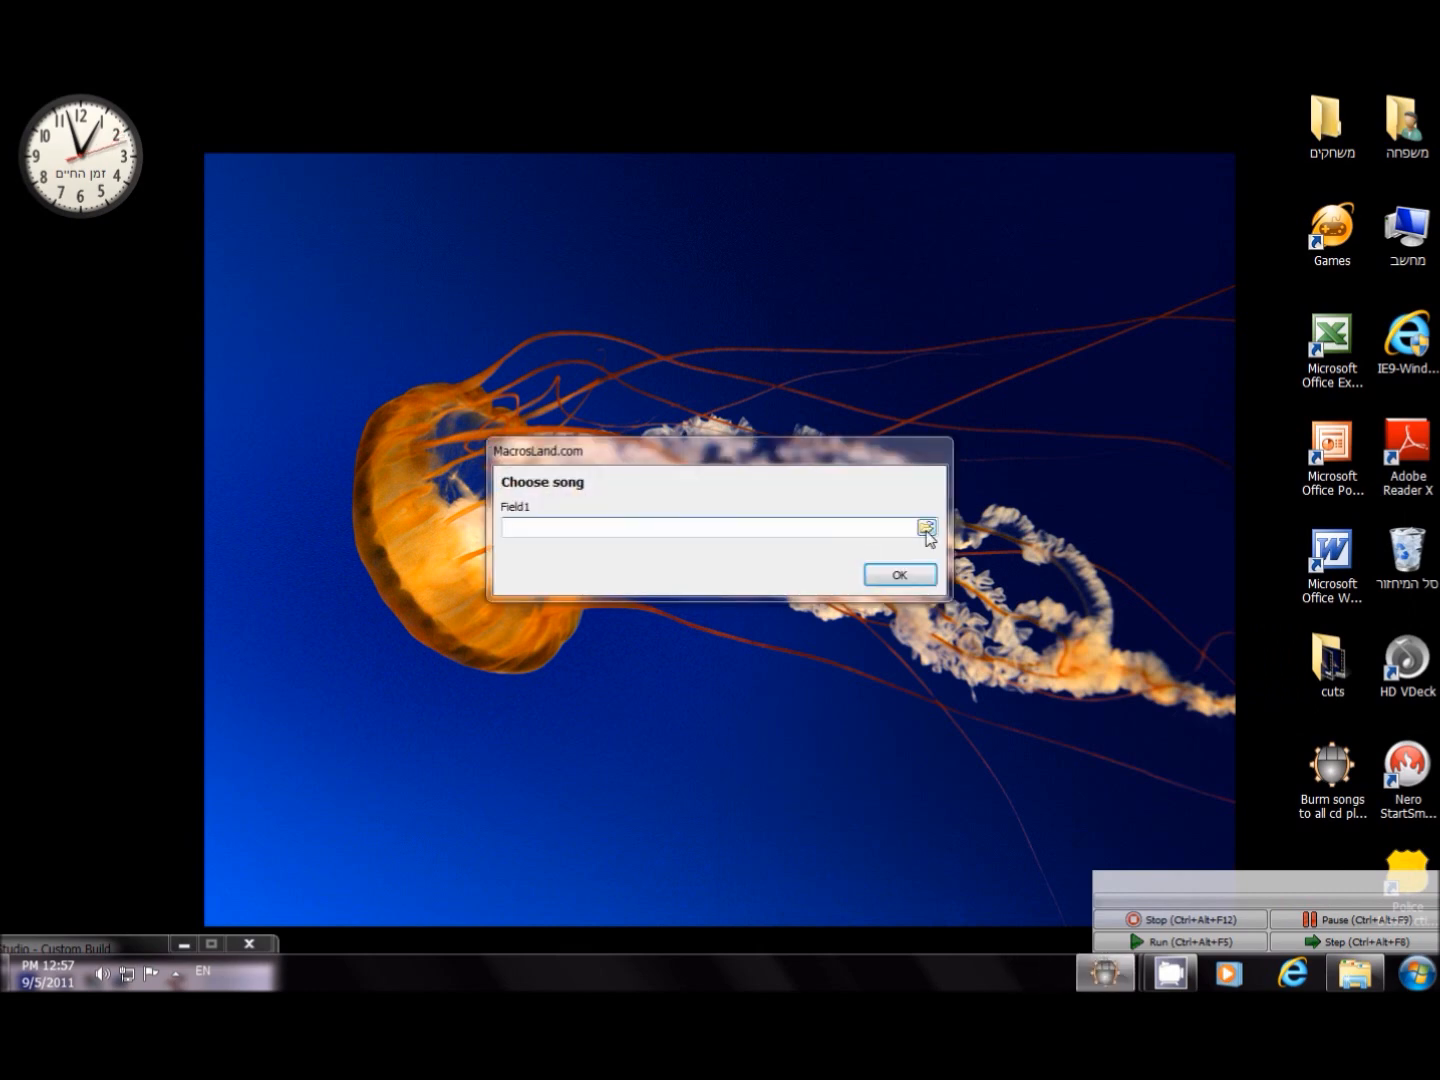
pyautogui.click(898, 574)
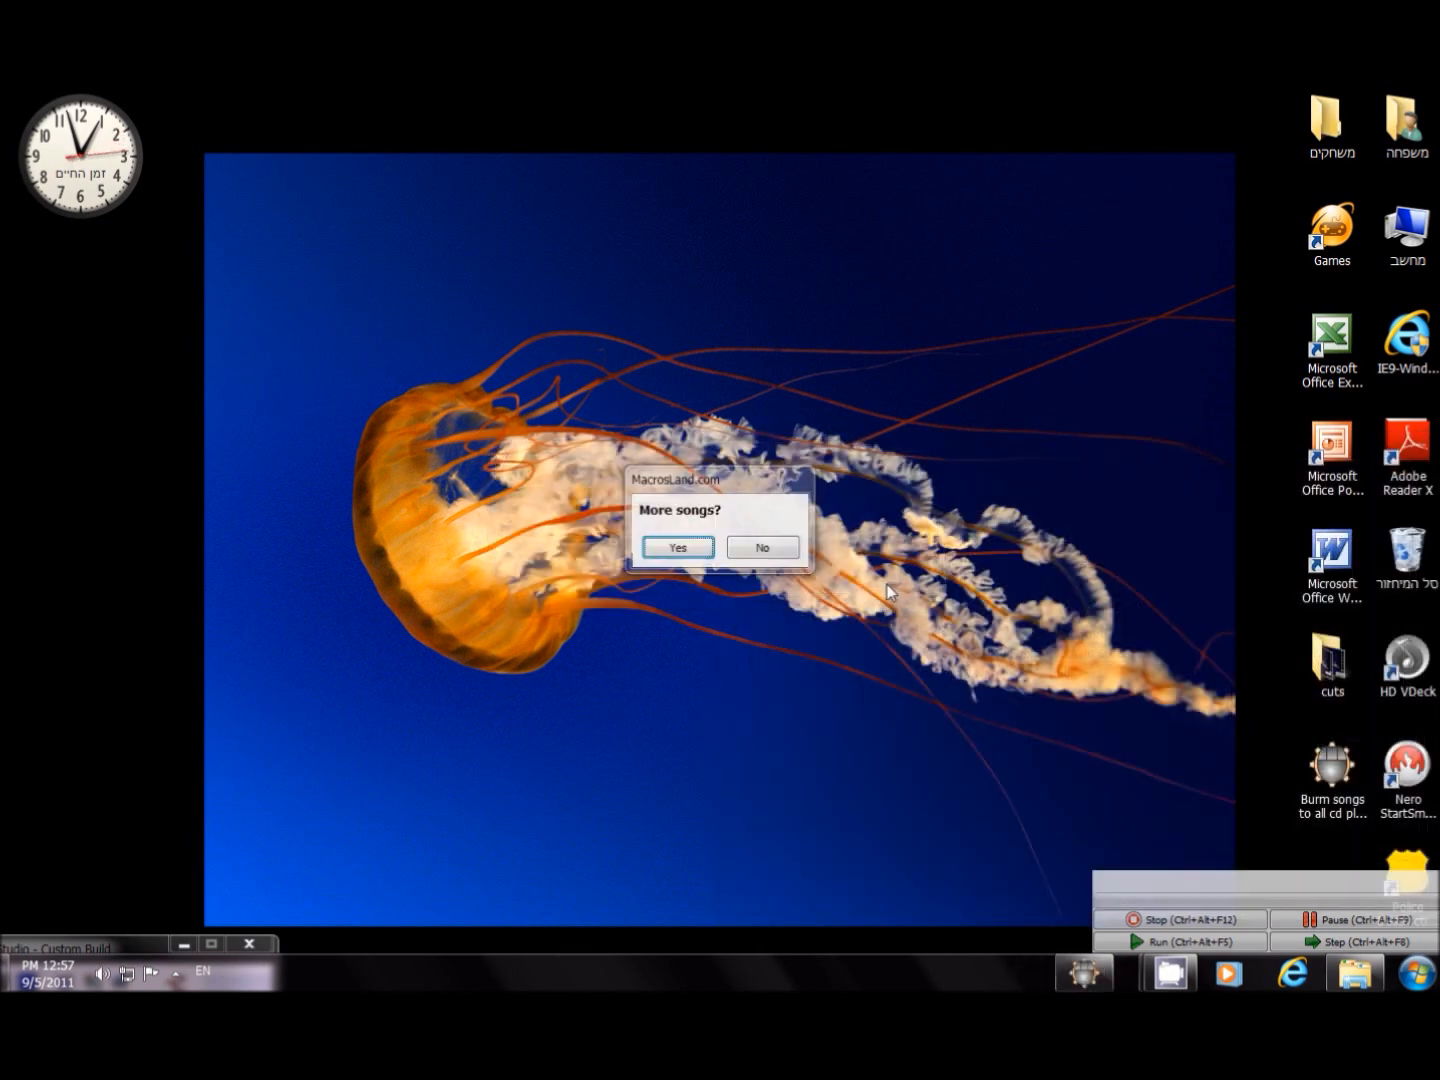
pyautogui.click(677, 547)
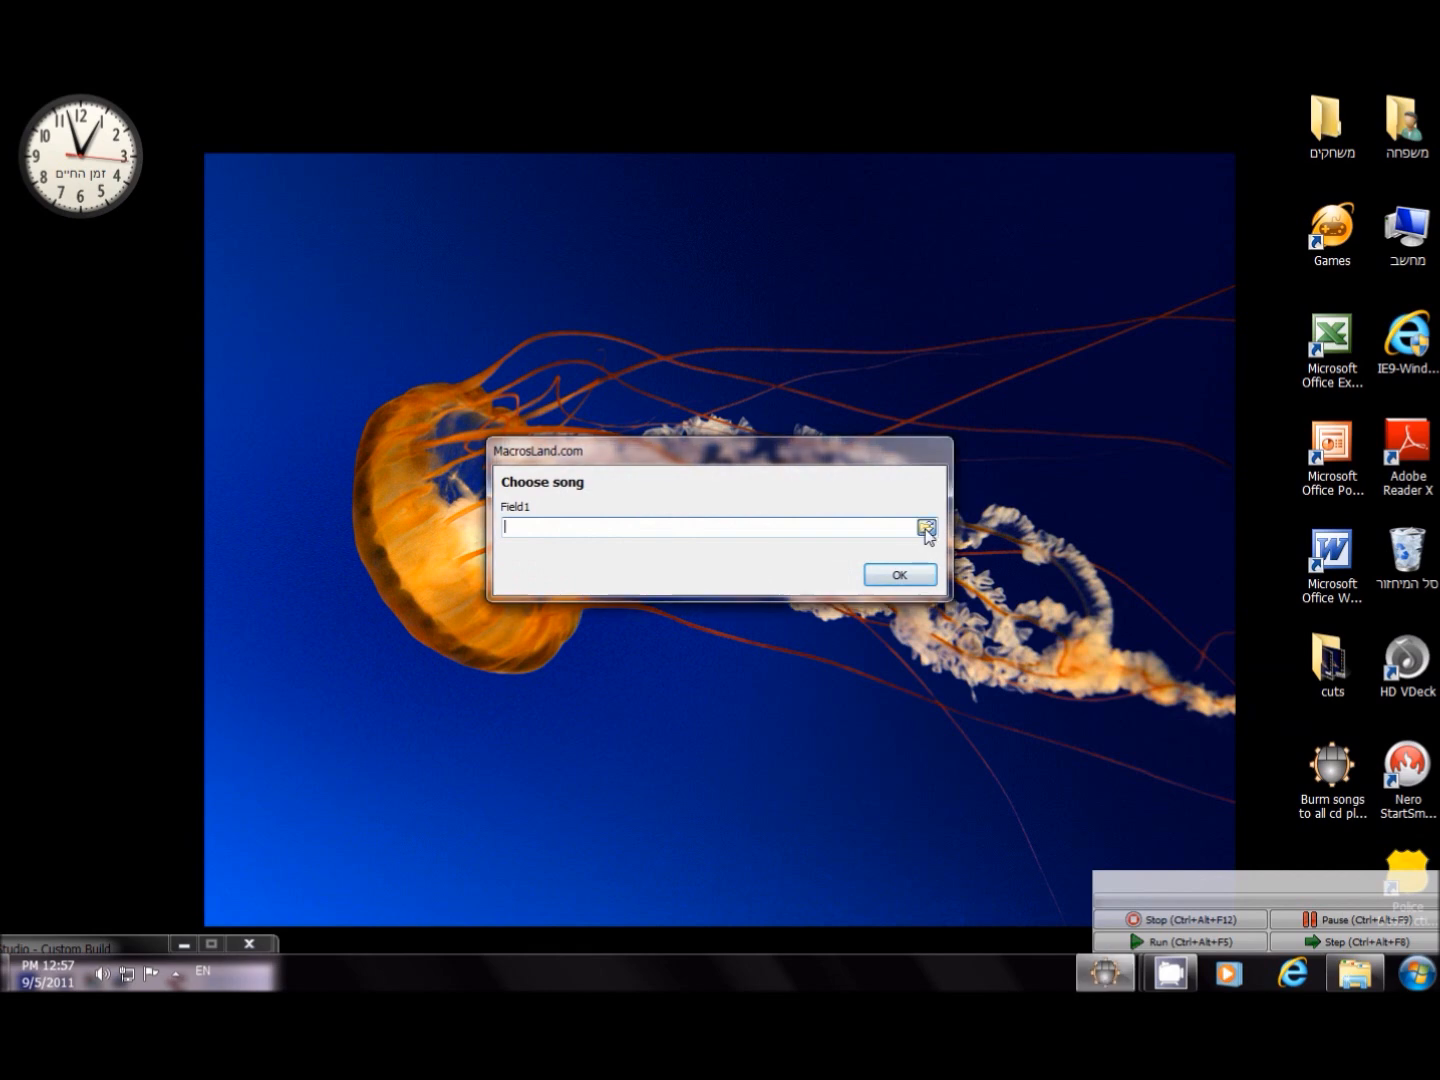
pyautogui.write('"C:\\Users\\Public\\Music\\Sample Music\\Sleep Away.mp3"')
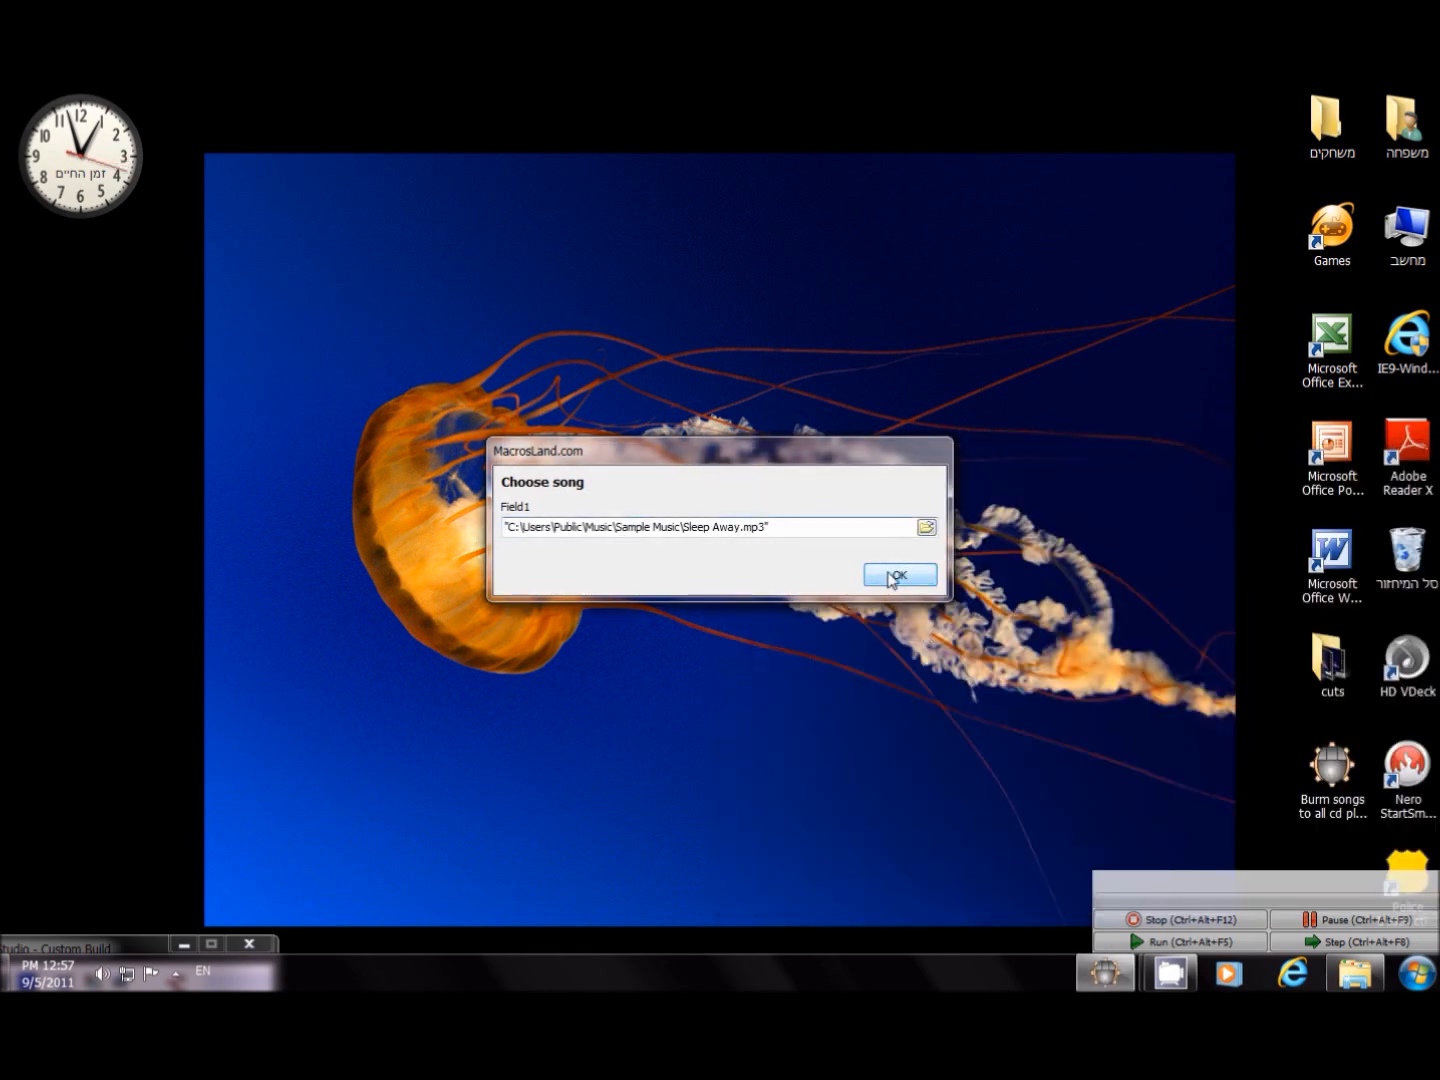
pyautogui.click(898, 575)
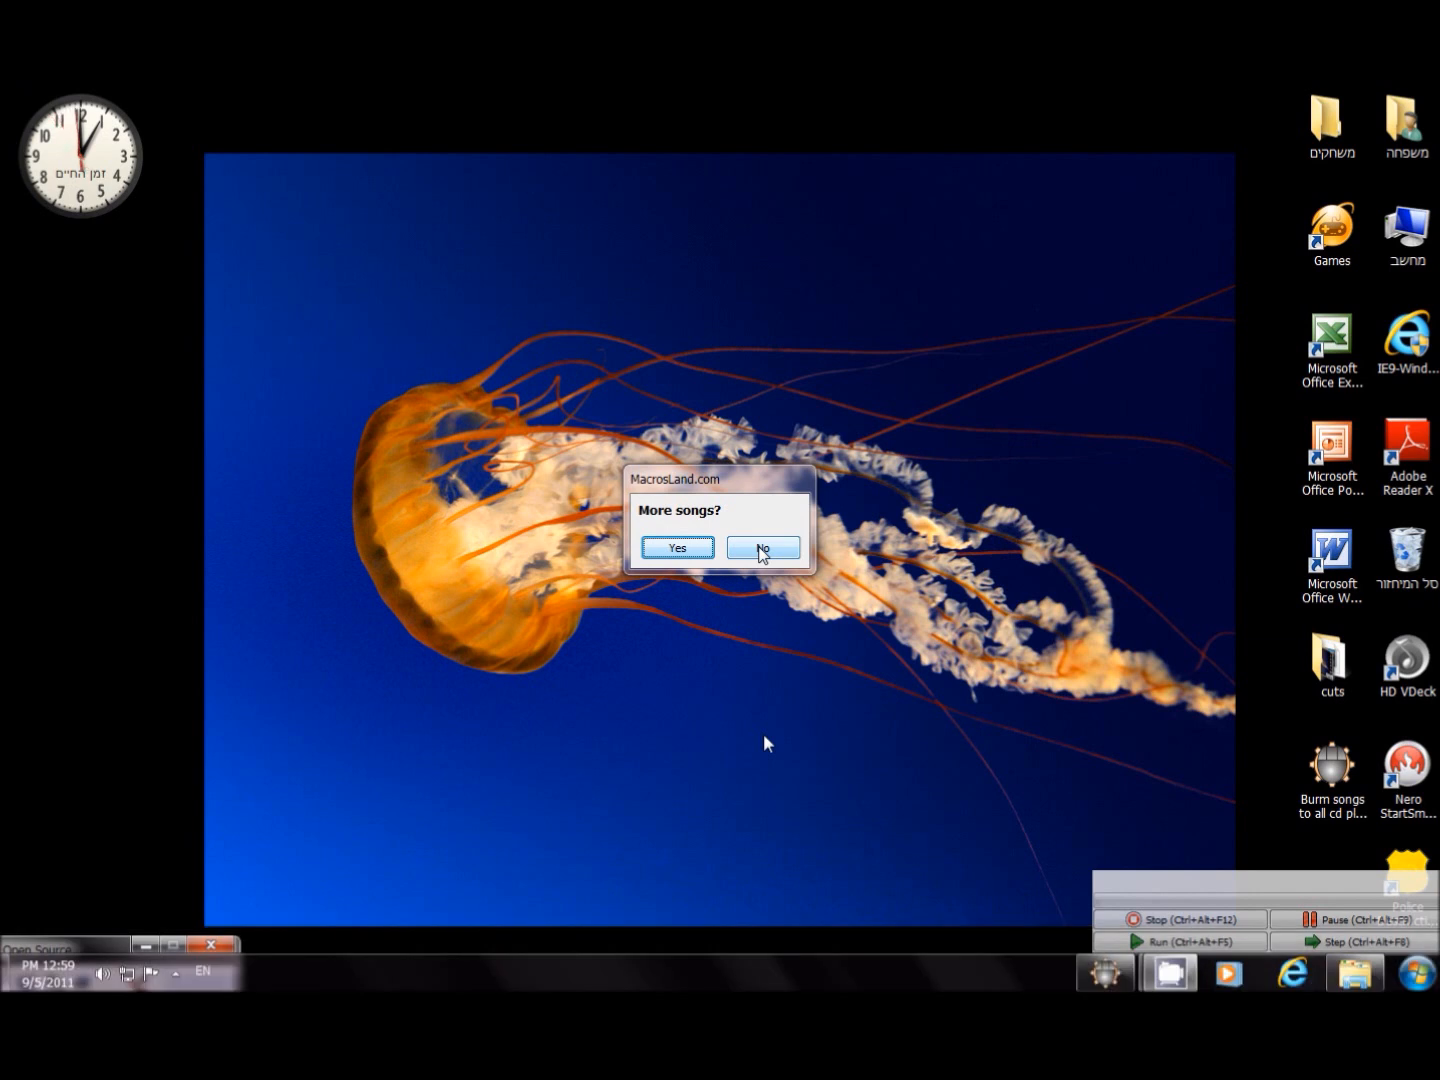
# Step: Stop adding songs, add Sleep Away to the Nero audio CD, and start burning
pyautogui.click(763, 547)
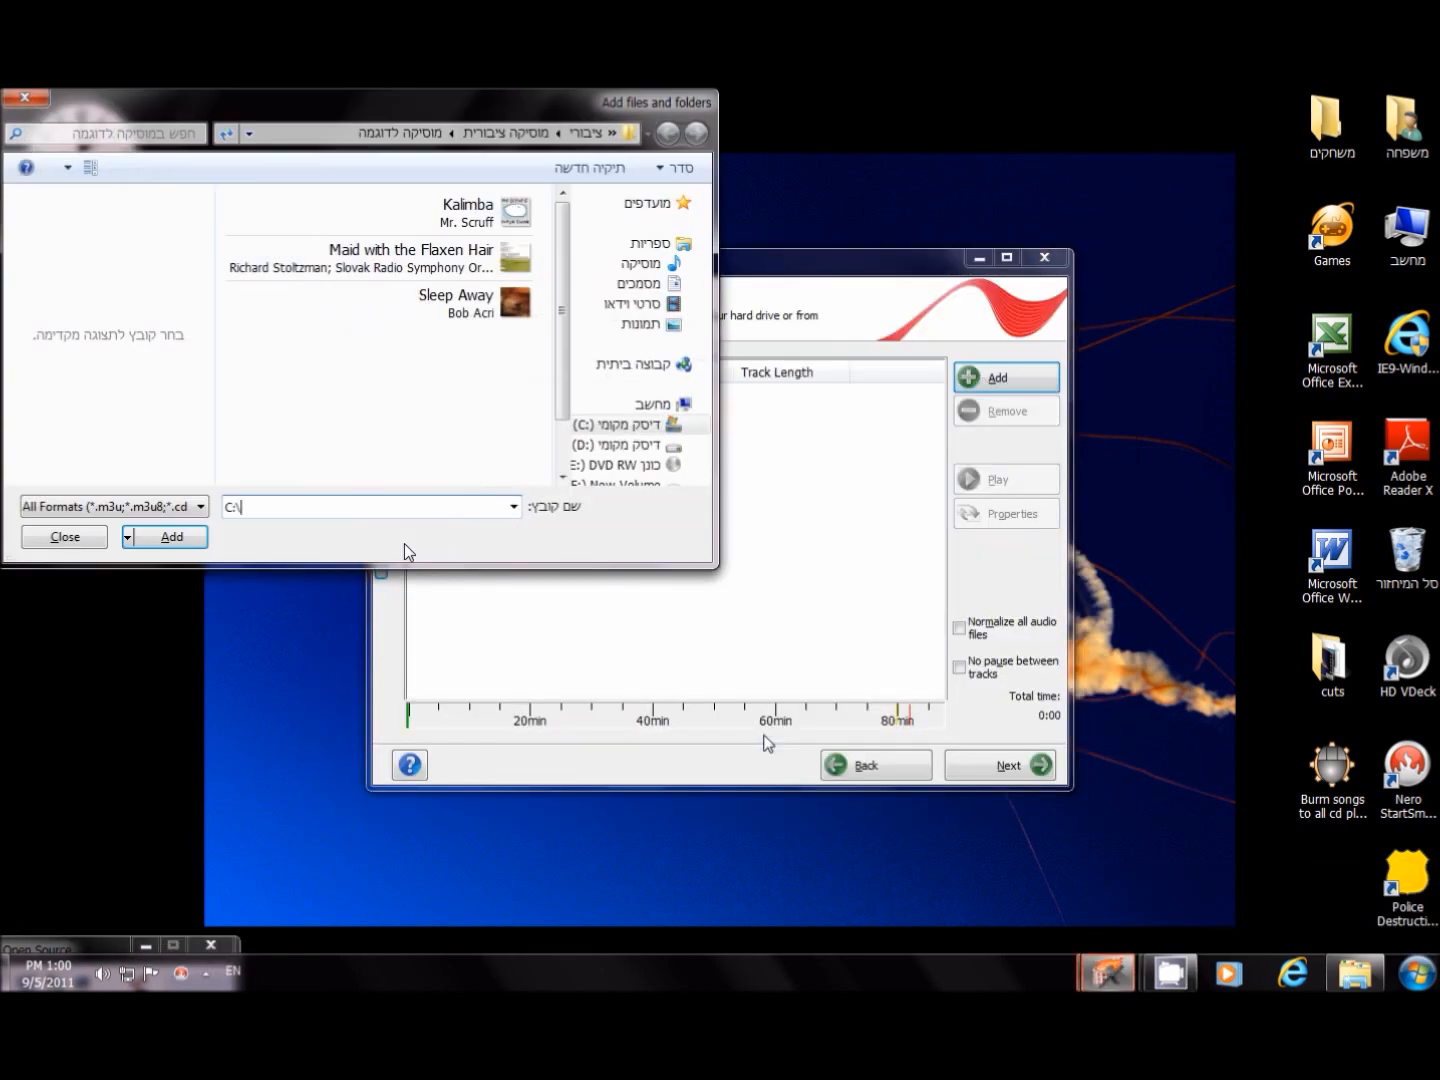
pyautogui.click(1005, 377)
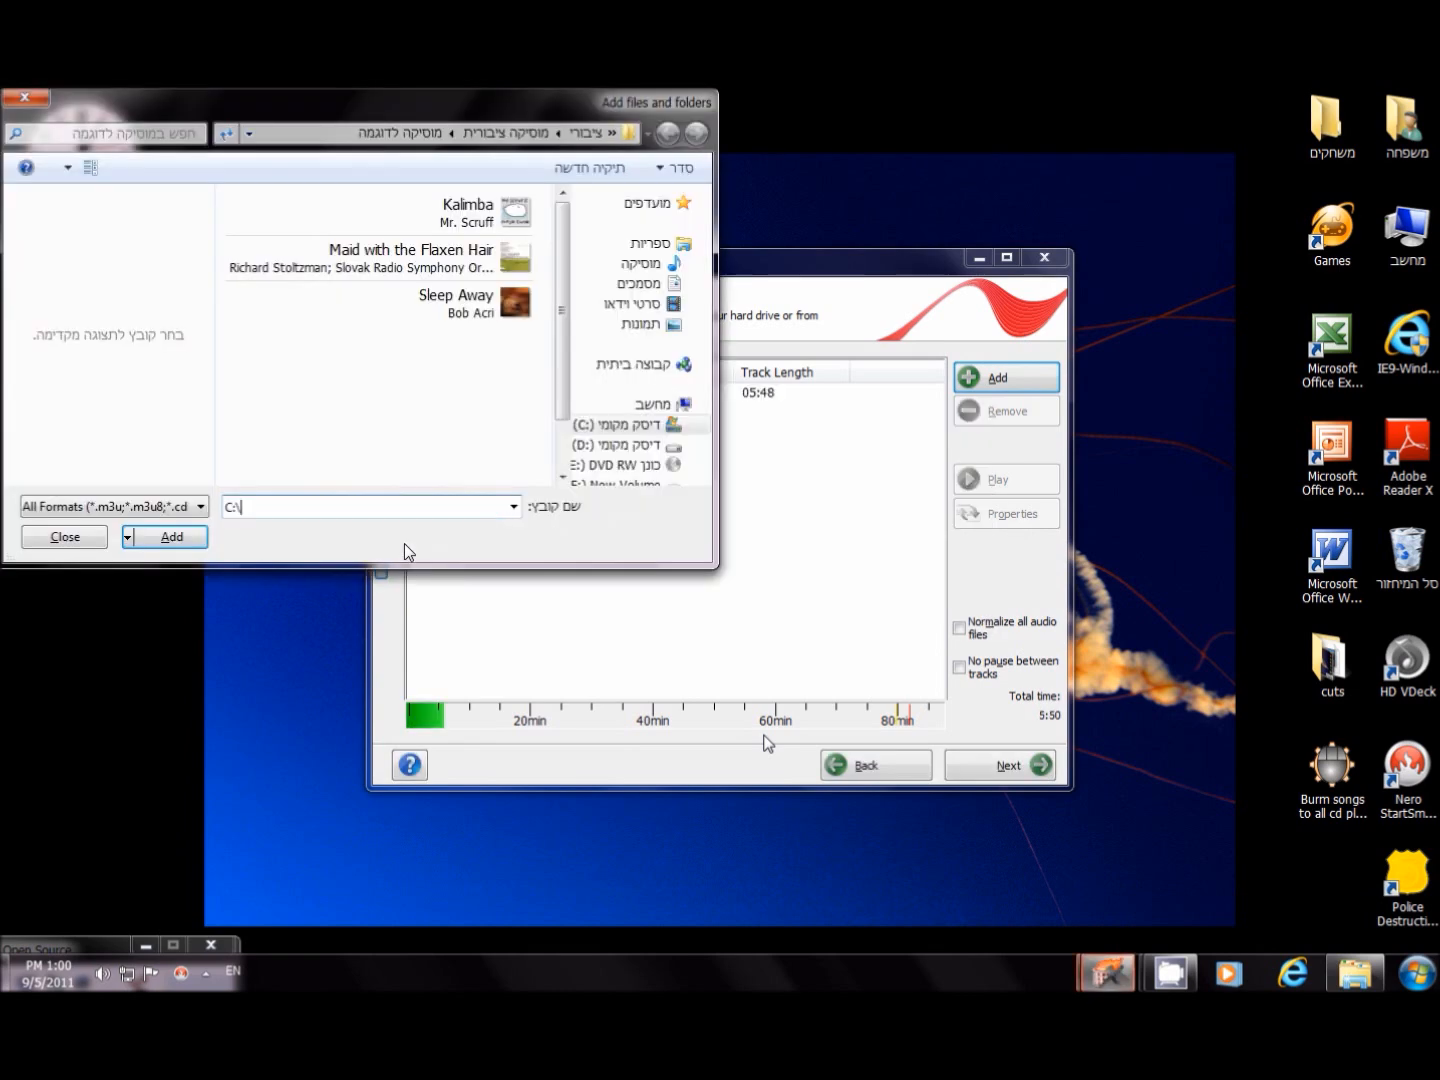
pyautogui.click(172, 537)
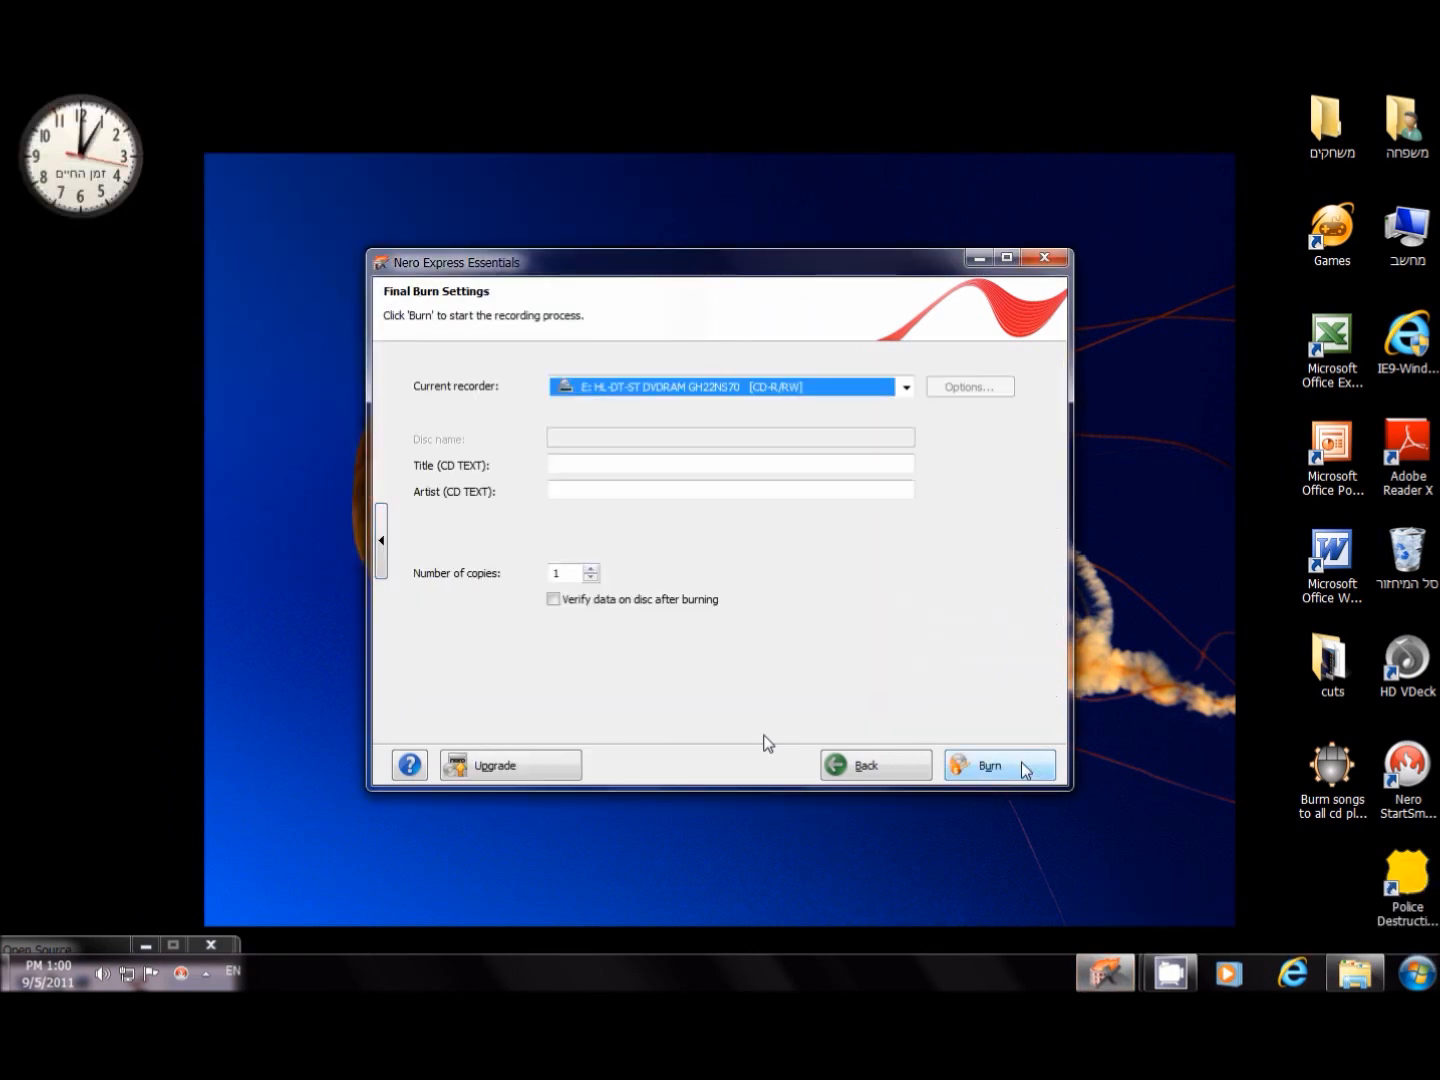
pyautogui.click(998, 765)
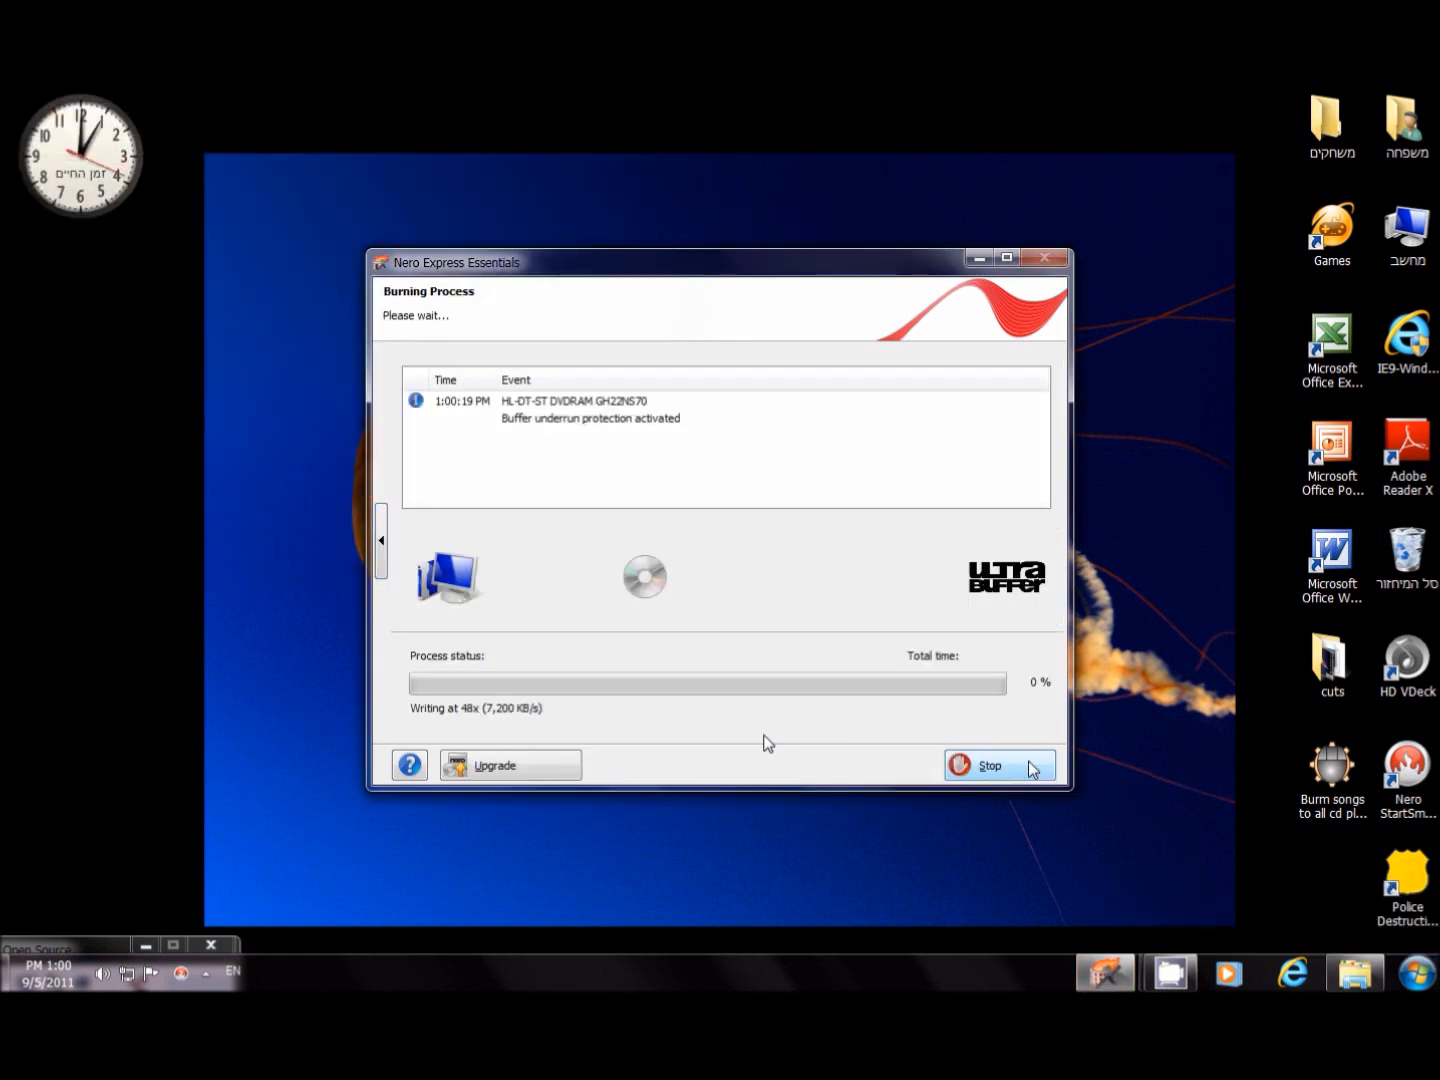